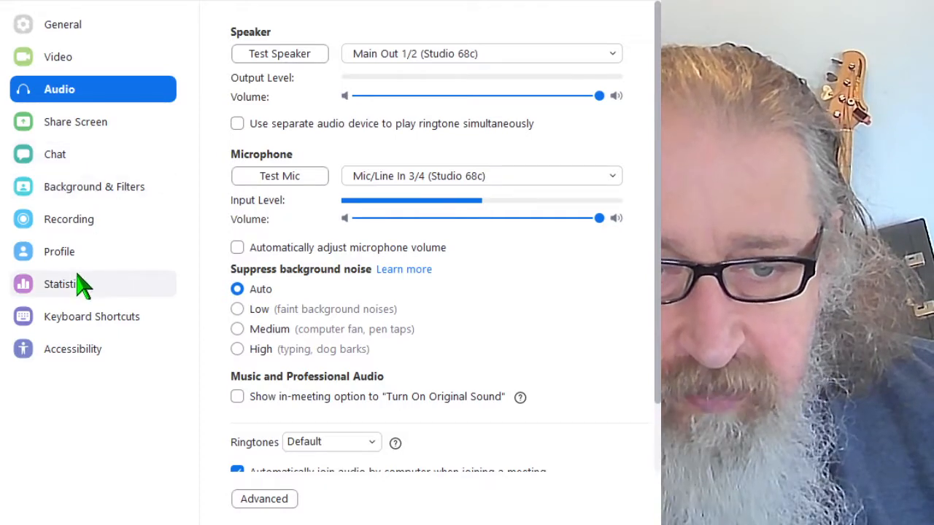
- Open the Statistics page to view CPU, memory and network usage
left_click(65, 284)
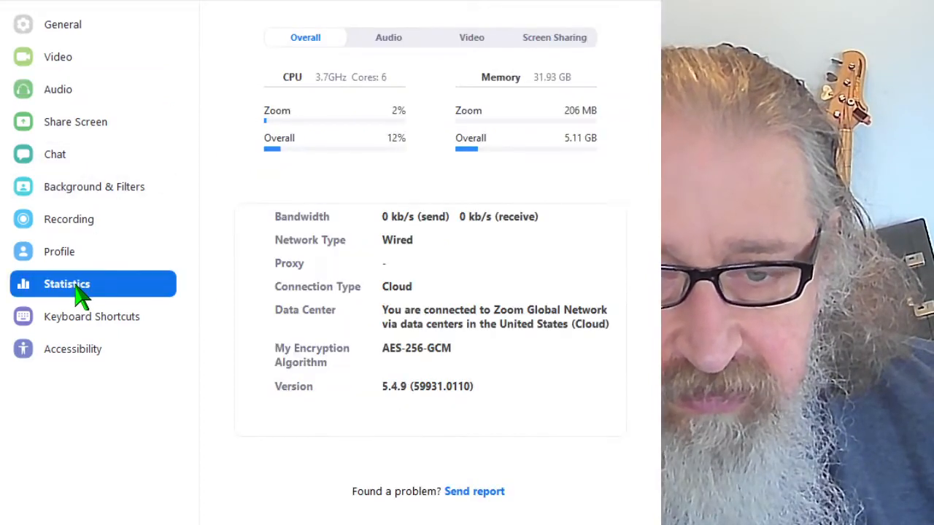
mouse_move(394, 405)
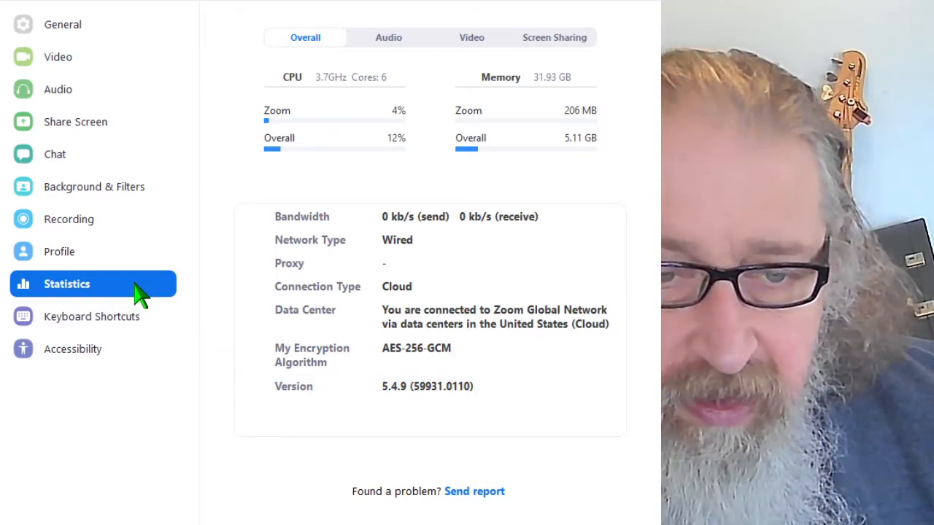
- Switch back to the Audio page, keeping microphone volume at maximum
left_click(58, 89)
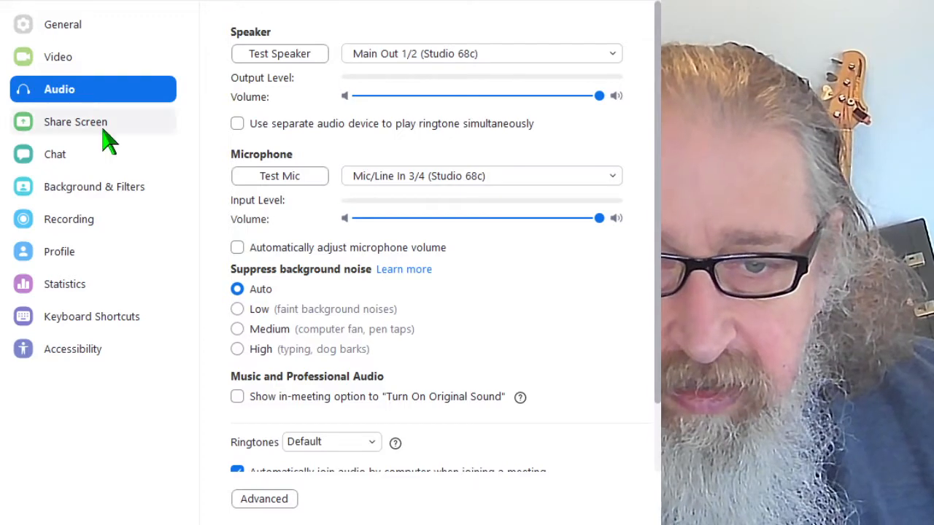
mouse_move(243, 254)
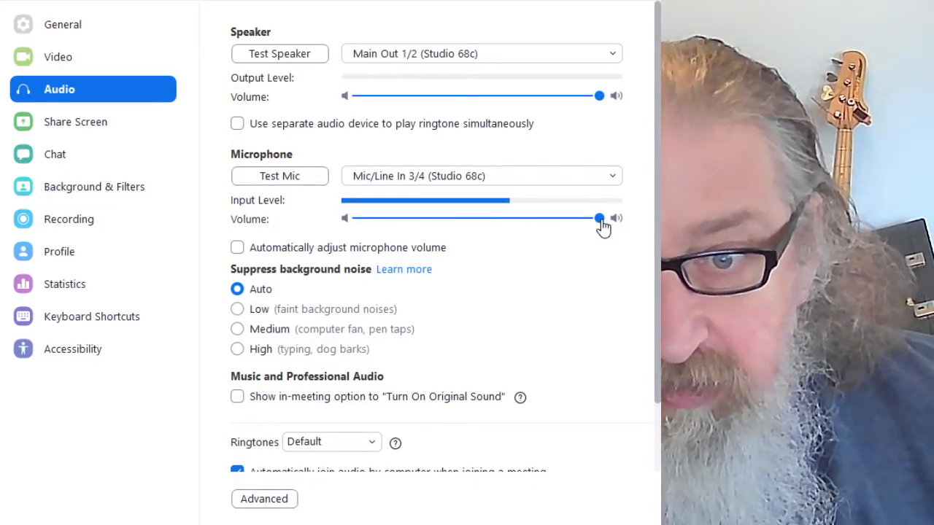
mouse_move(598, 234)
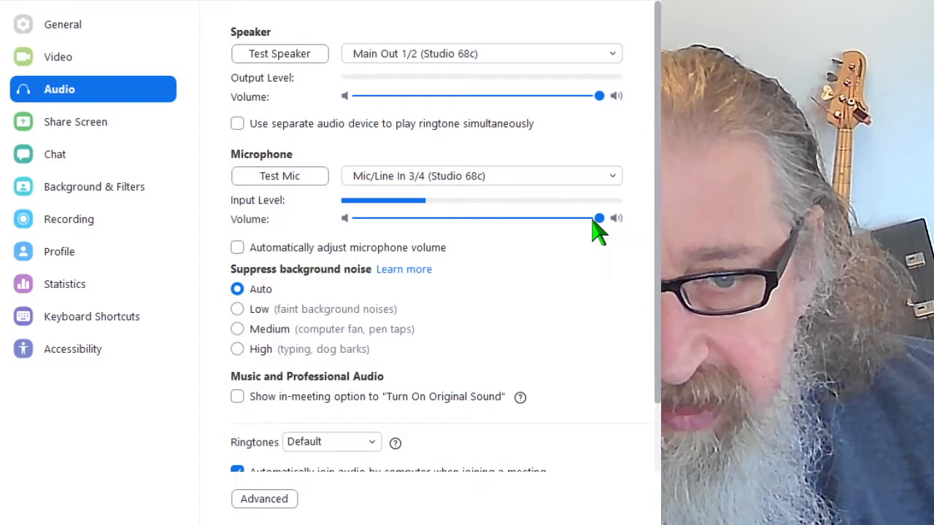
mouse_move(554, 256)
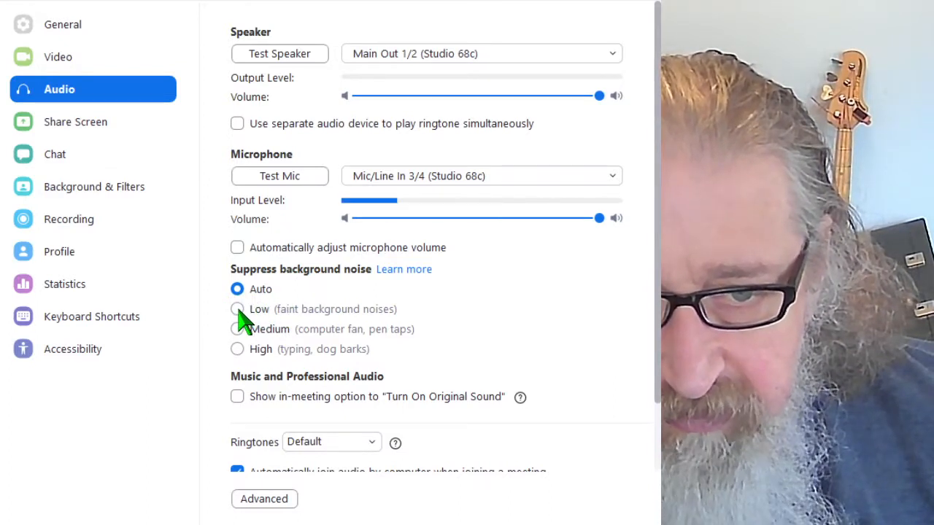
- Change Suppress background noise from Auto to Low
left_click(237, 309)
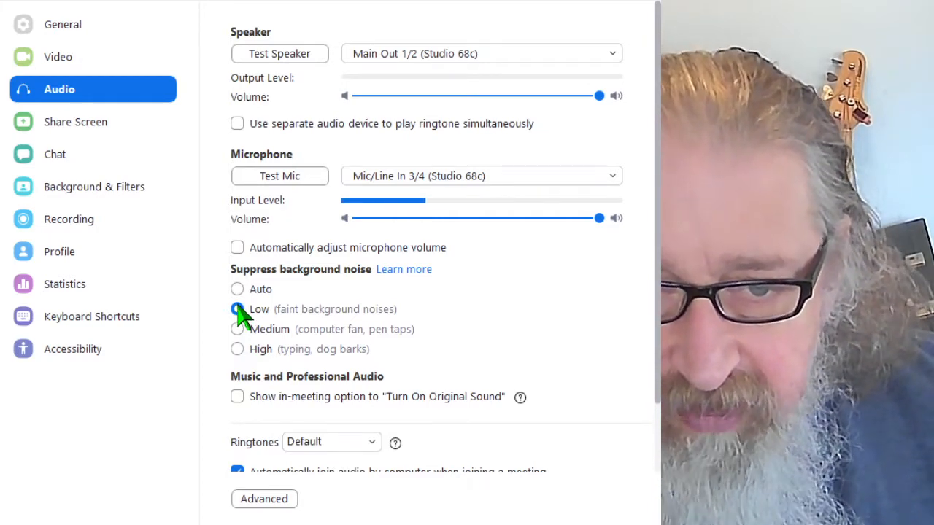
left_click(236, 309)
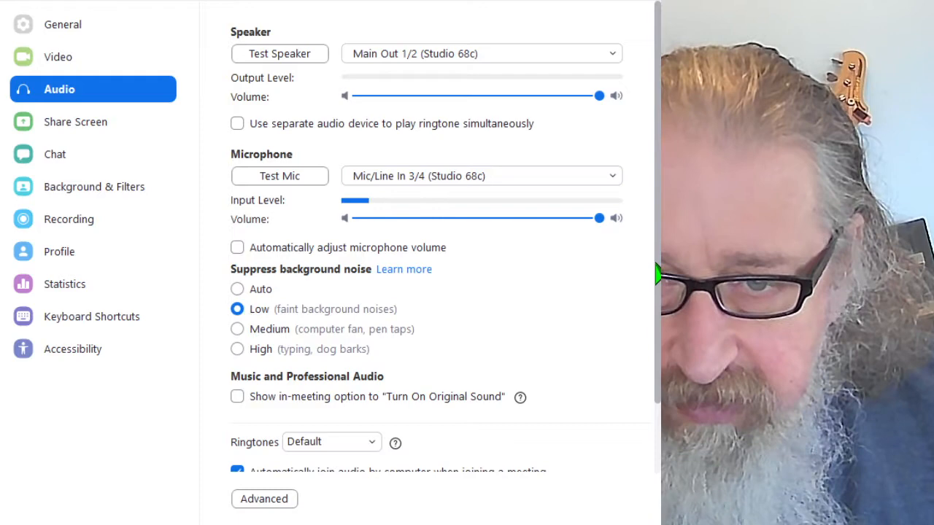
- Enable the in-meeting 'Turn On Original Sound' option with High fidelity music mode
scroll("down", 3)
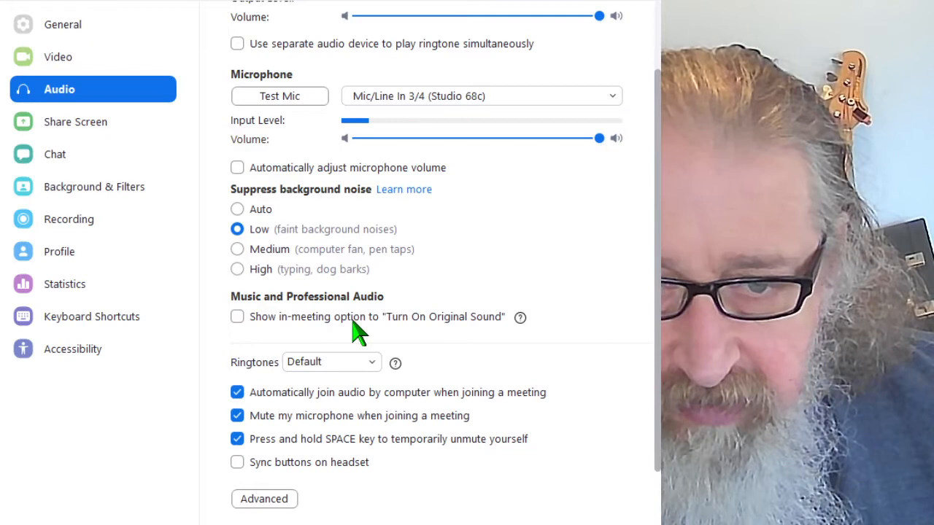
mouse_move(489, 335)
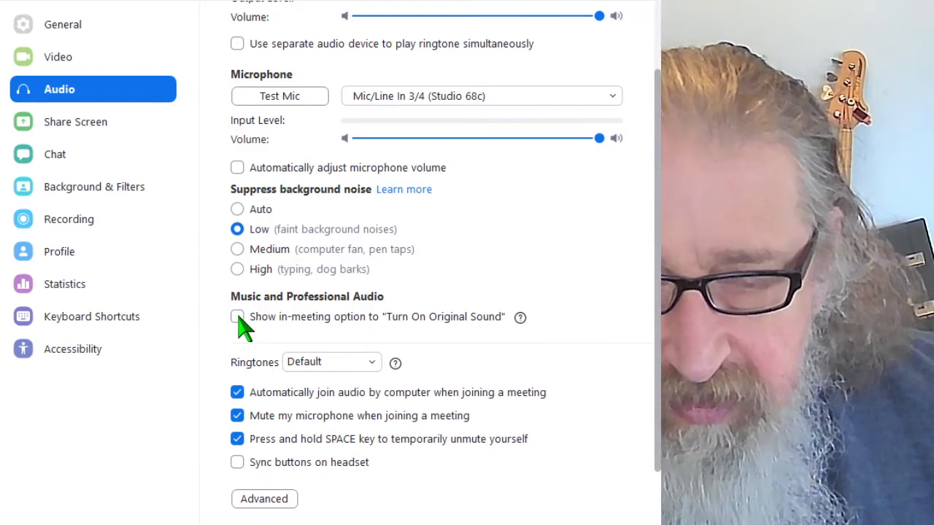
left_click(237, 317)
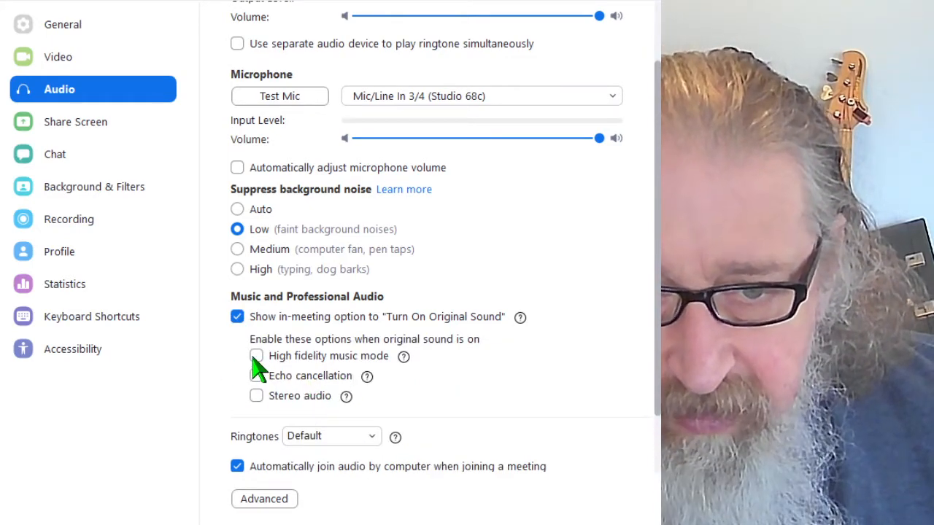
left_click(256, 358)
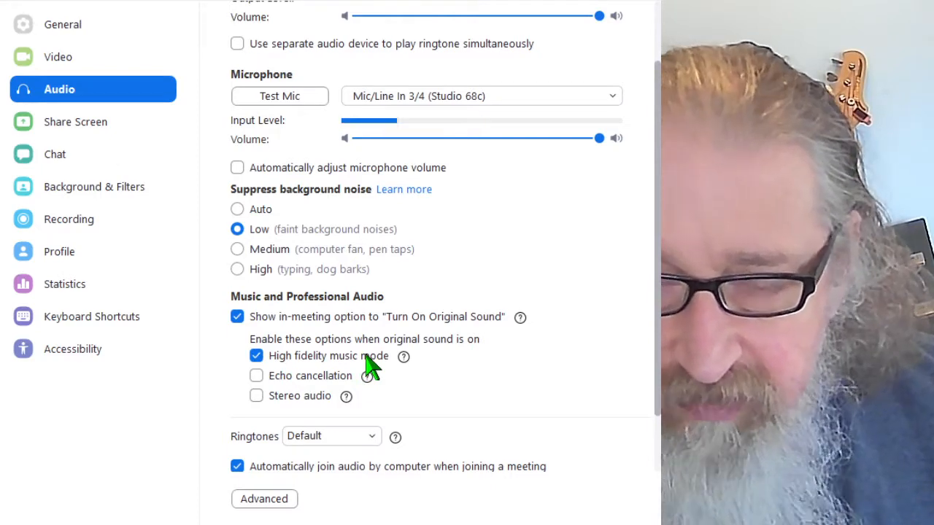
mouse_move(343, 367)
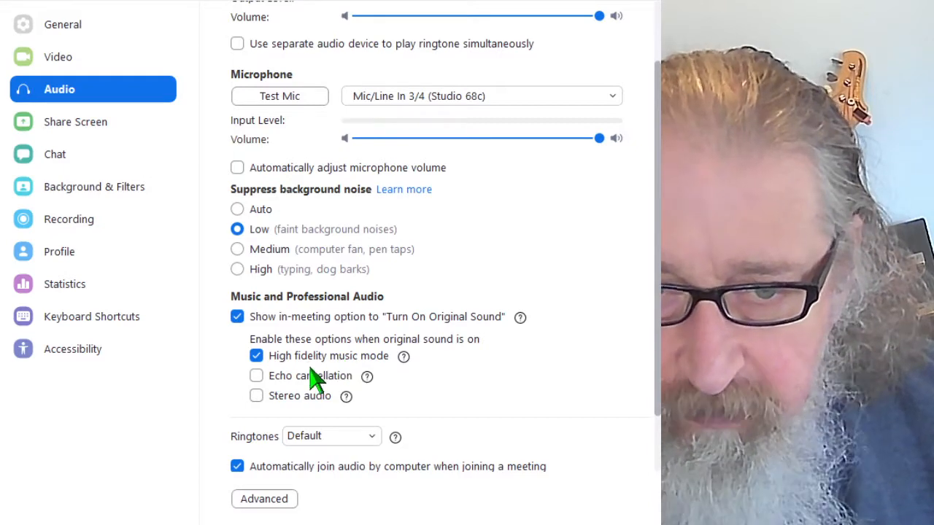
- Enable Stereo audio for Original Sound, leaving Echo cancellation unchecked
left_click(256, 395)
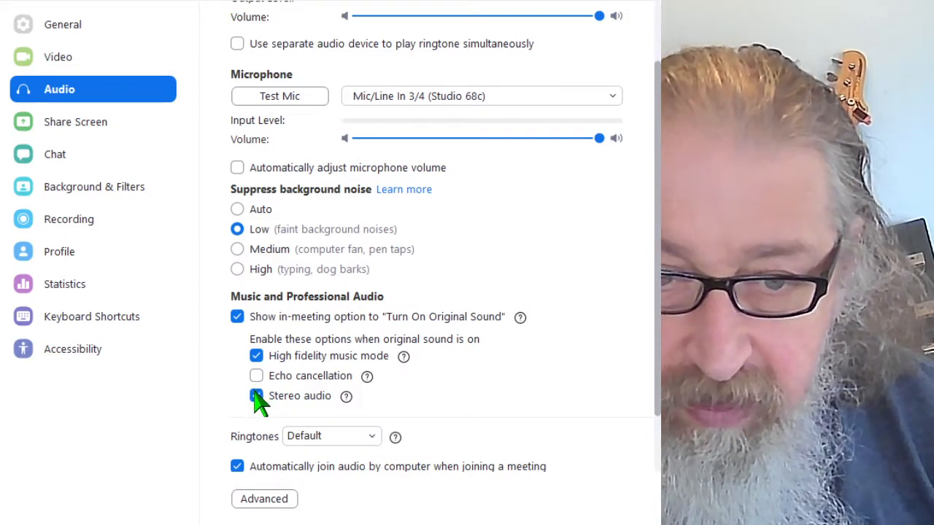
left_click(256, 396)
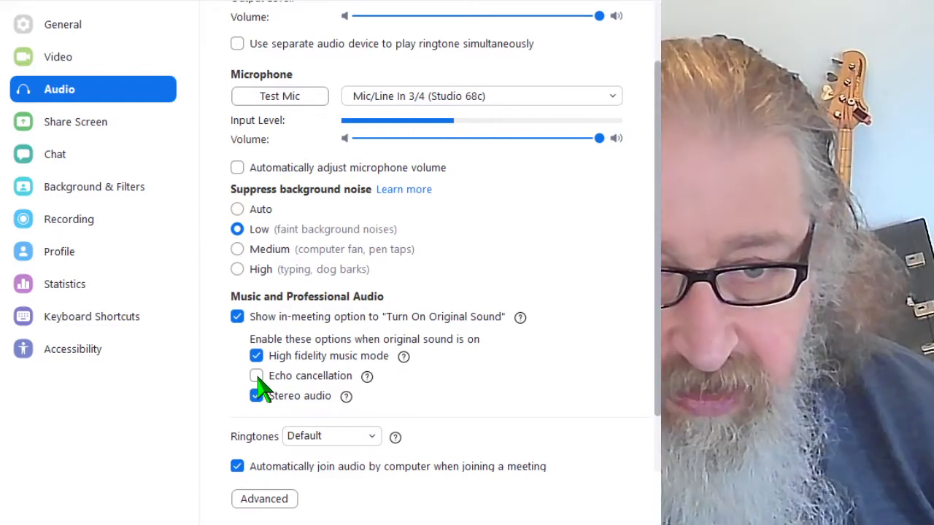
left_click(256, 396)
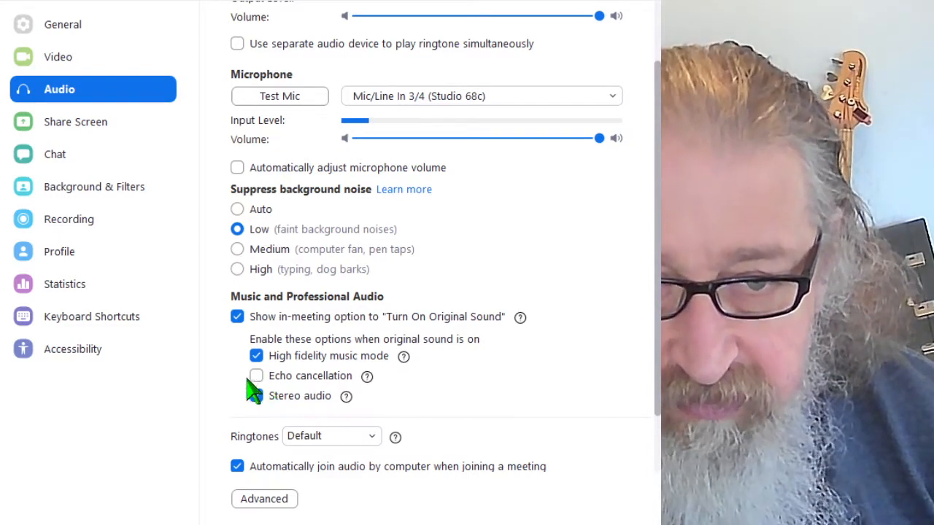
left_click(257, 397)
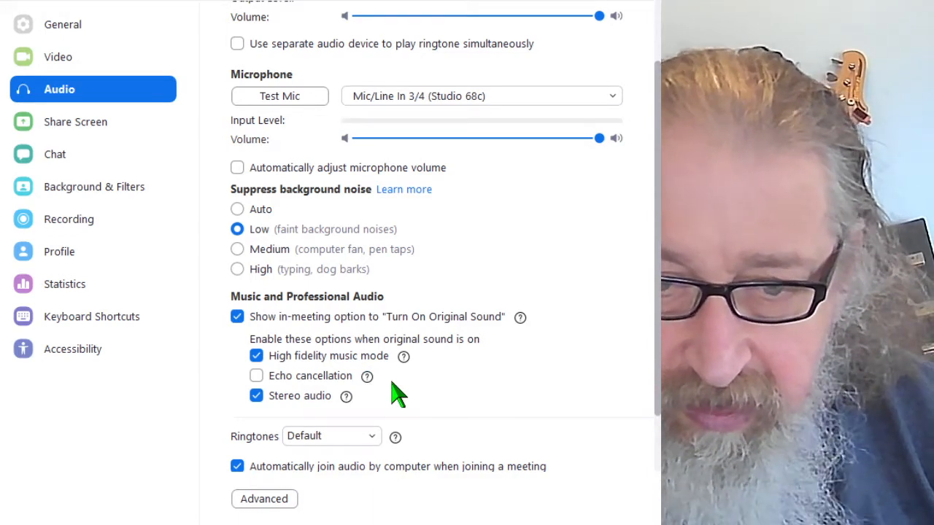
mouse_move(453, 346)
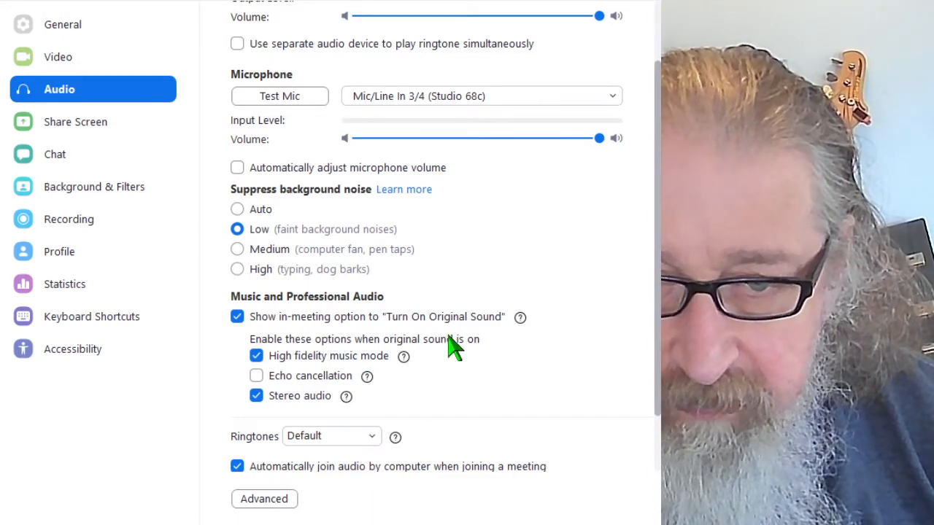
scroll("down", 3)
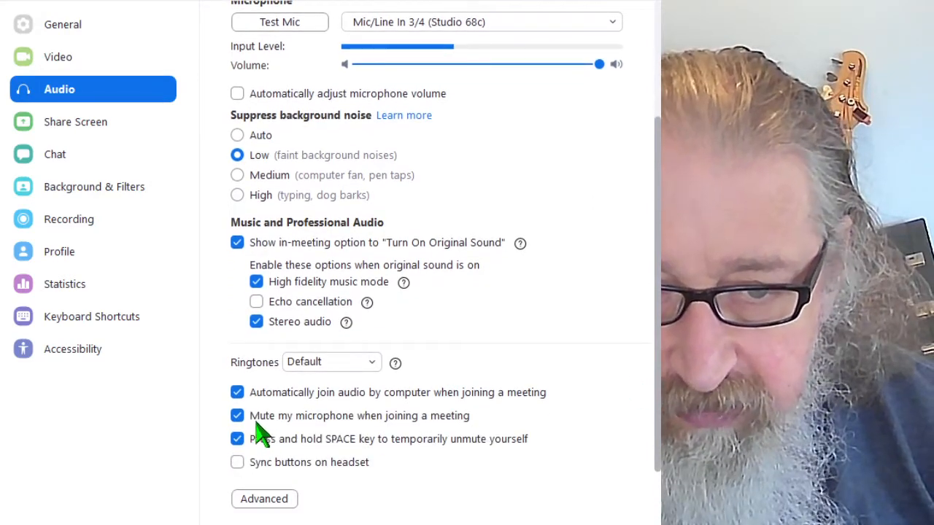
mouse_move(441, 429)
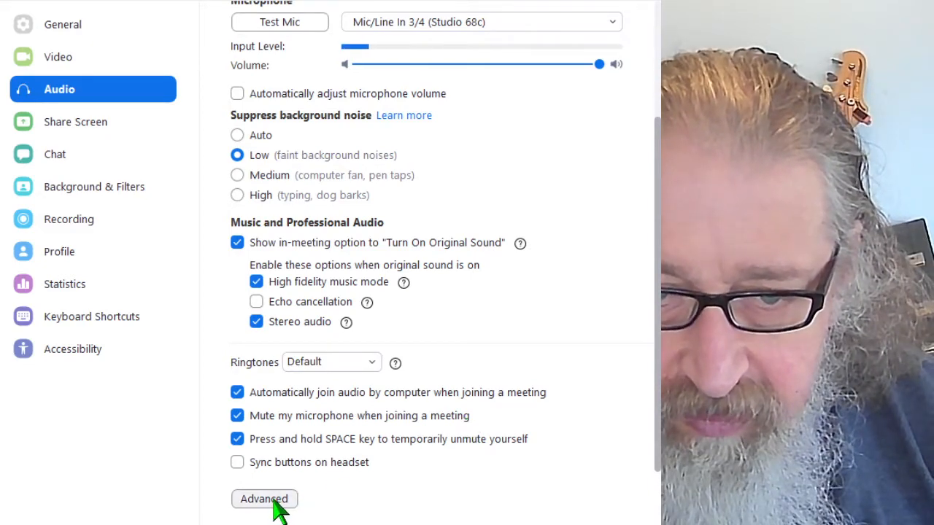
- Open the Advanced audio page showing signal processing and echo cancellation options
left_click(264, 499)
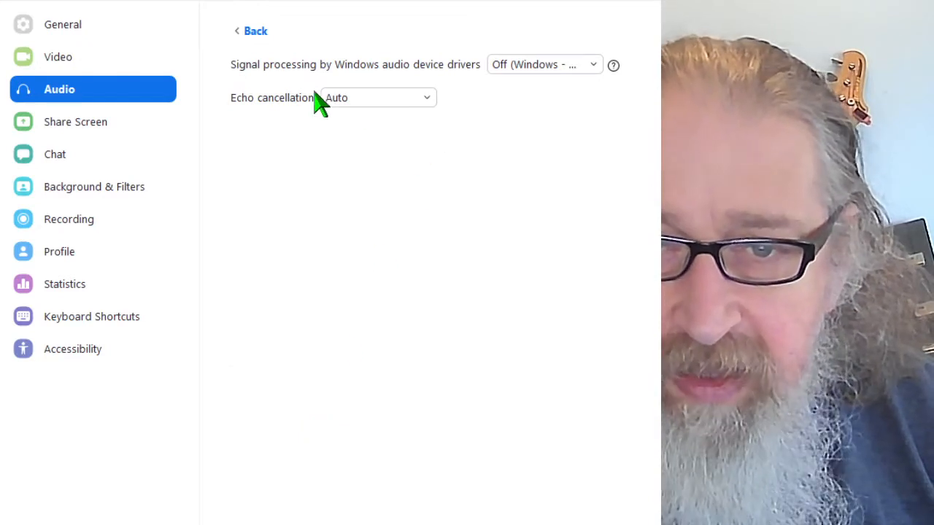
mouse_move(416, 81)
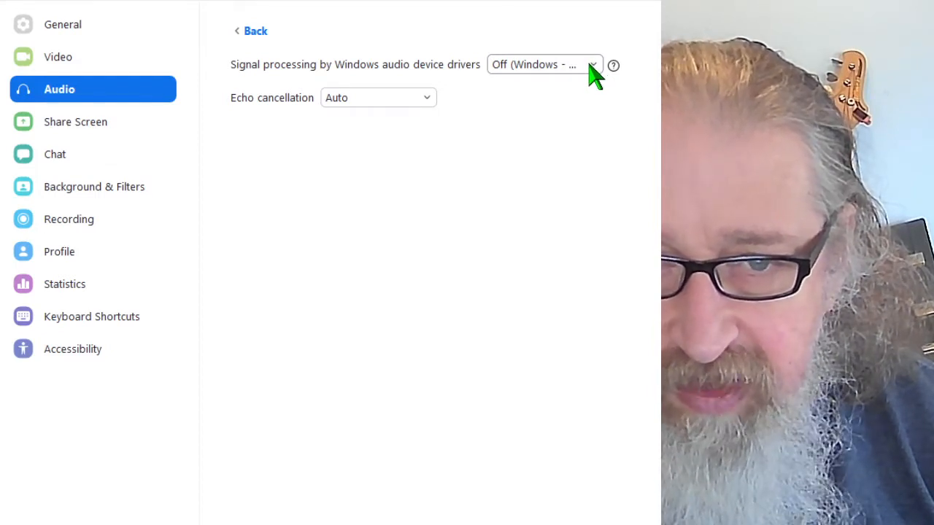
mouse_move(314, 107)
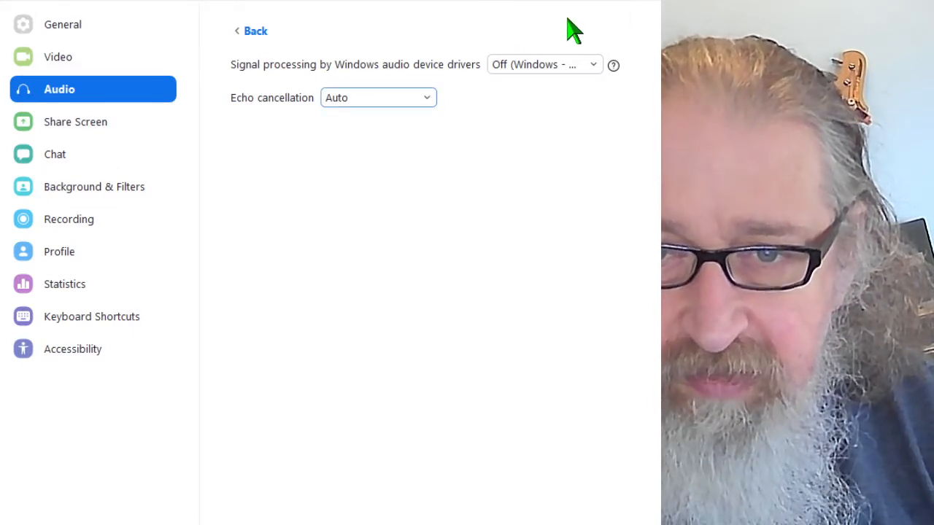
mouse_move(559, 38)
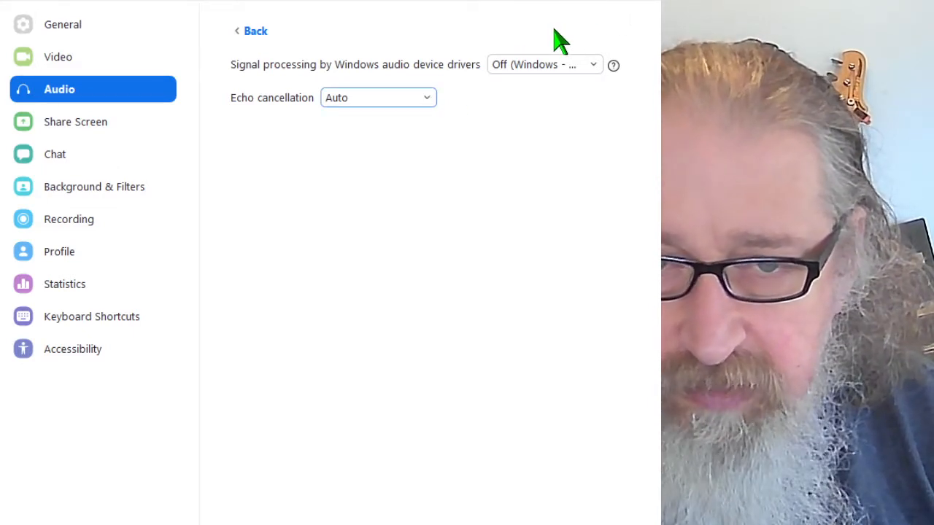
mouse_move(633, 15)
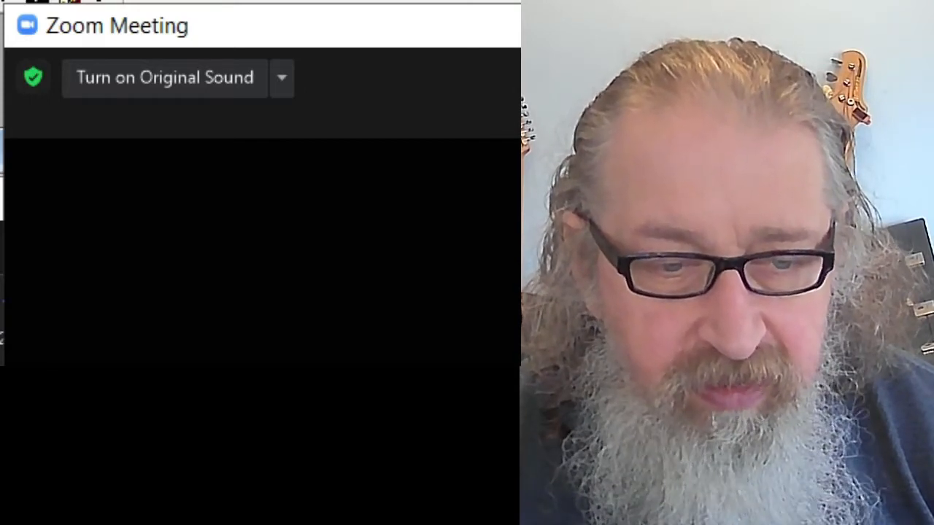
- Turn on Original Sound from the top-left of the meeting window
left_click(280, 76)
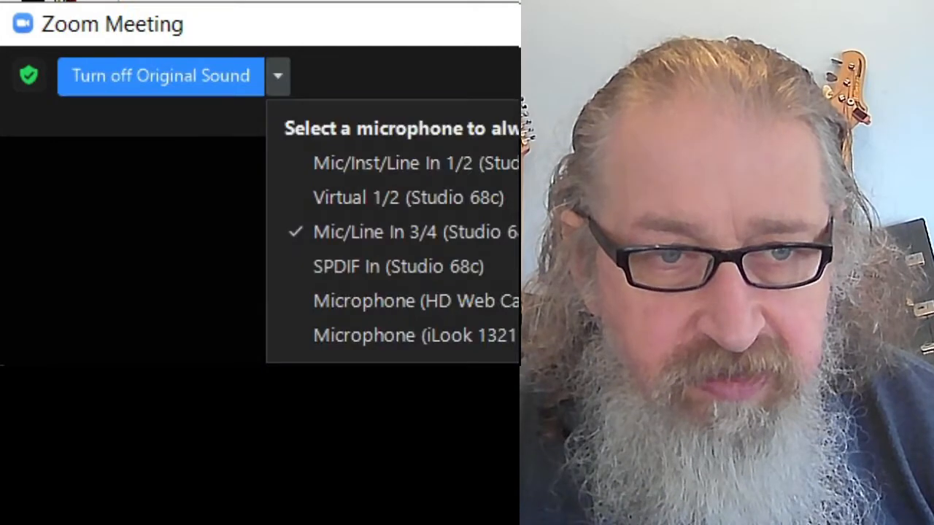